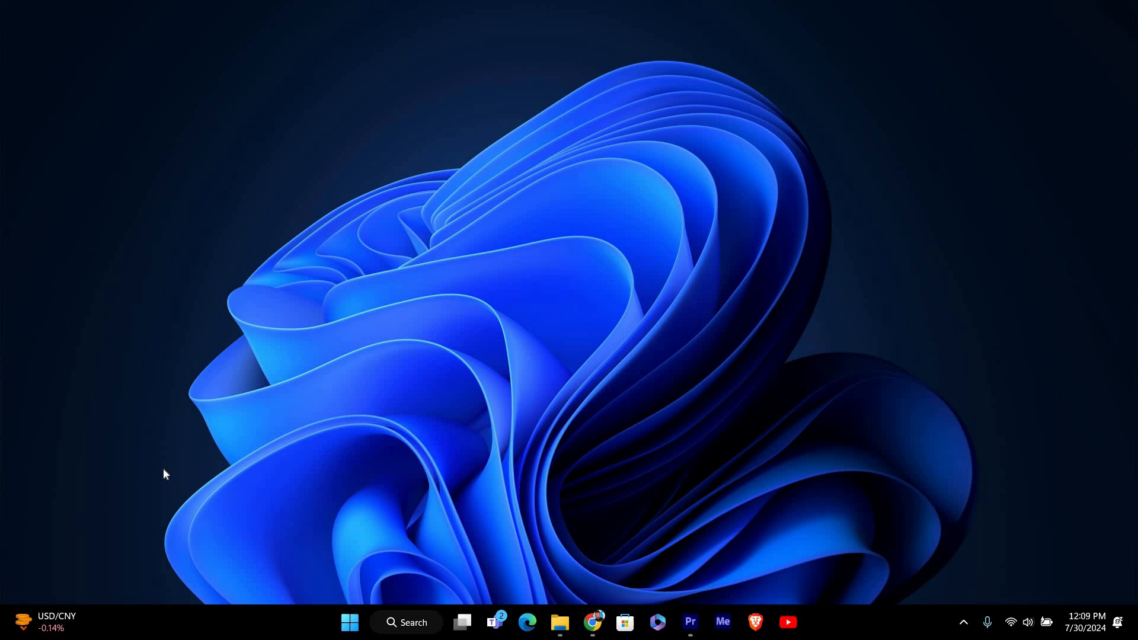
{"action": "mouse_move", "coordinate": [639, 543]}
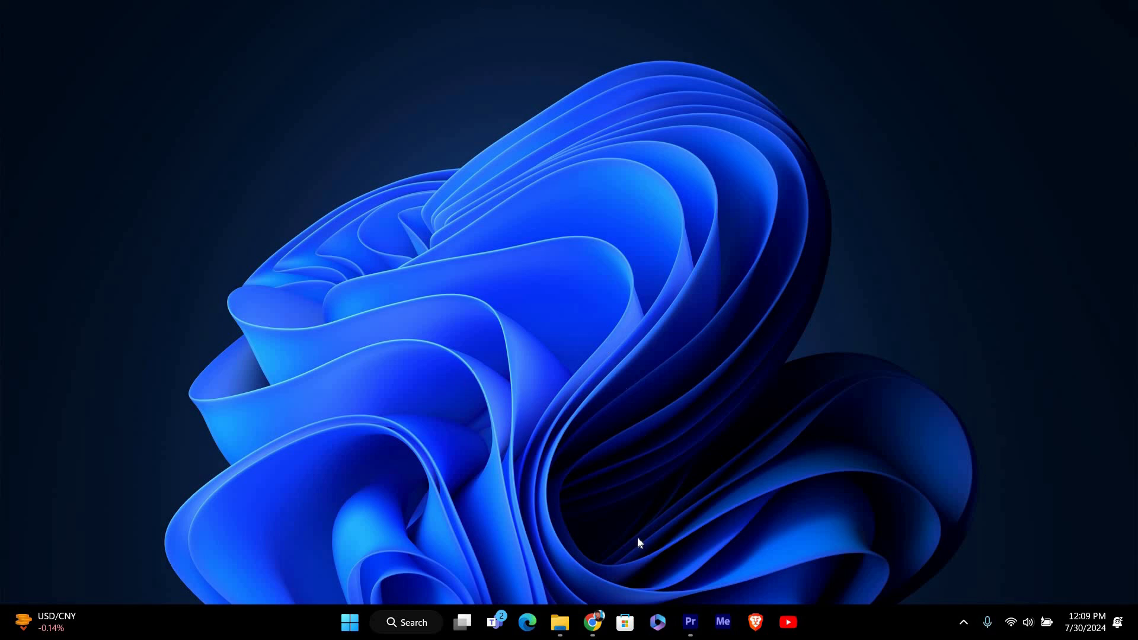
{"action": "mouse_move", "coordinate": [624, 622]}
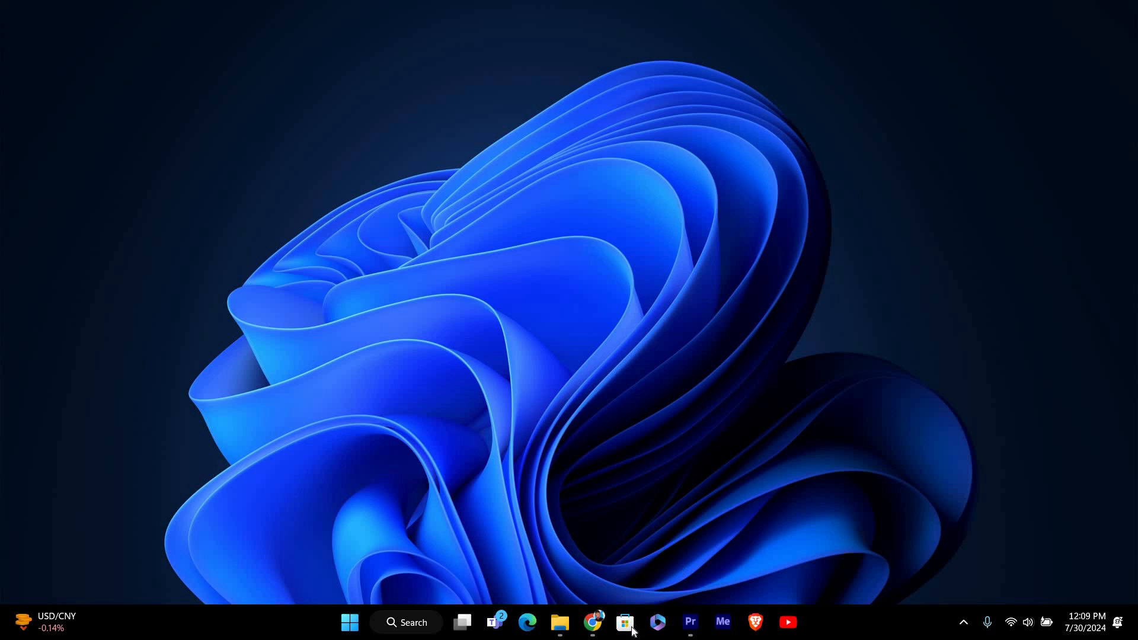
Step: Launch Microsoft Store from the taskbar and browse down to the Essential apps collection
{"action": "left_click", "coordinate": [625, 622]}
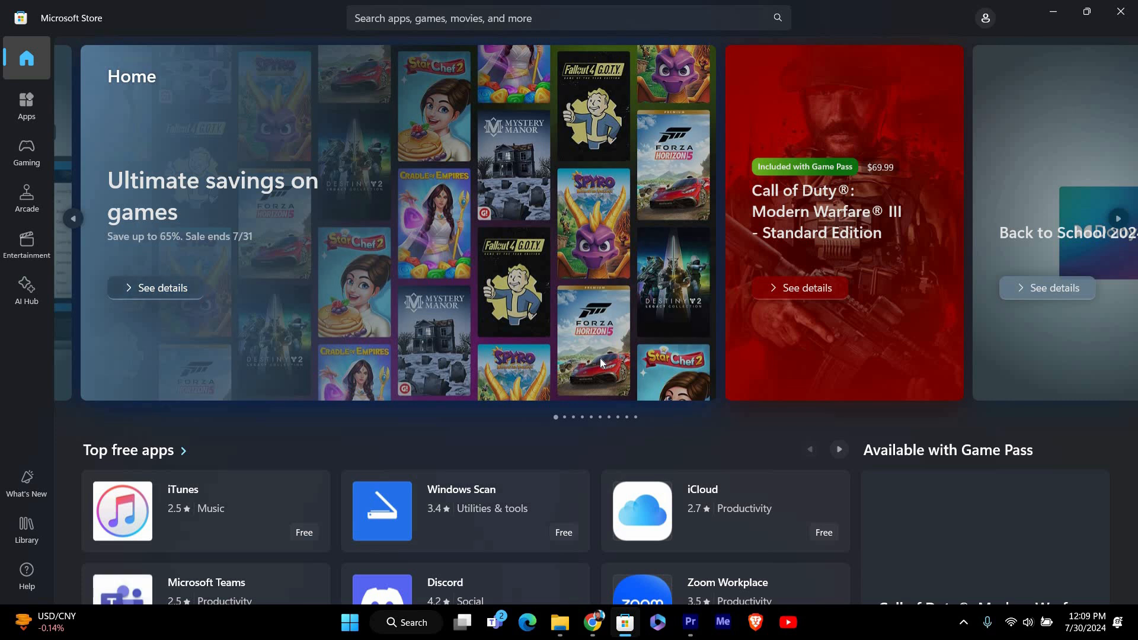
{"action": "scroll", "scroll_direction": "down", "scroll_amount": 3}
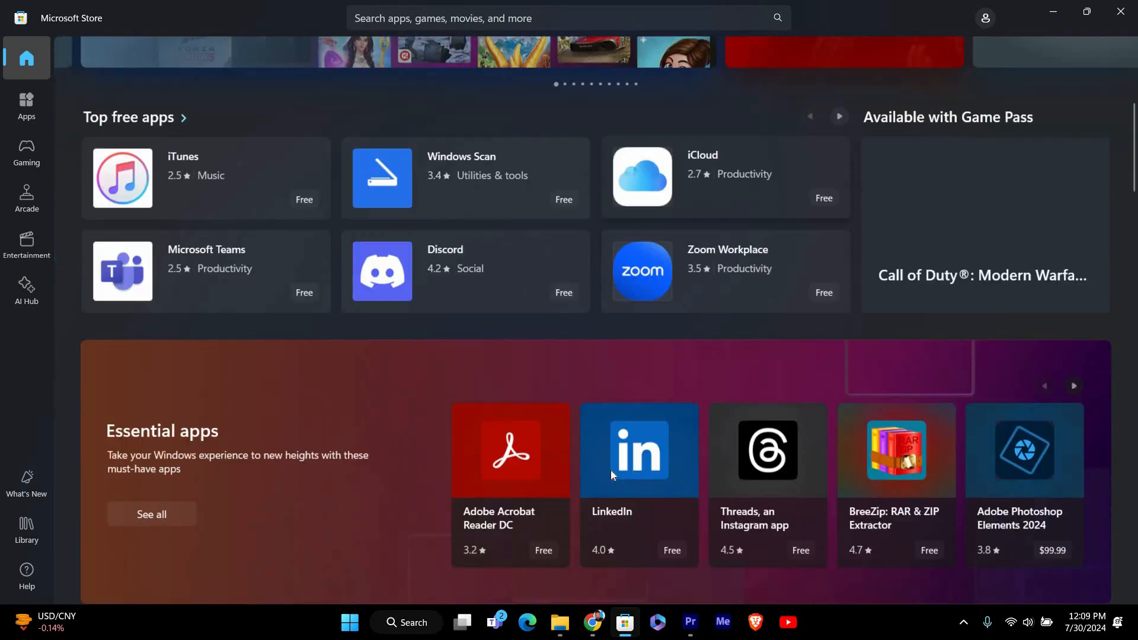
Step: Search the Store for 'whatsapp' and launch WhatsApp from its product page
{"action": "left_click", "coordinate": [566, 17]}
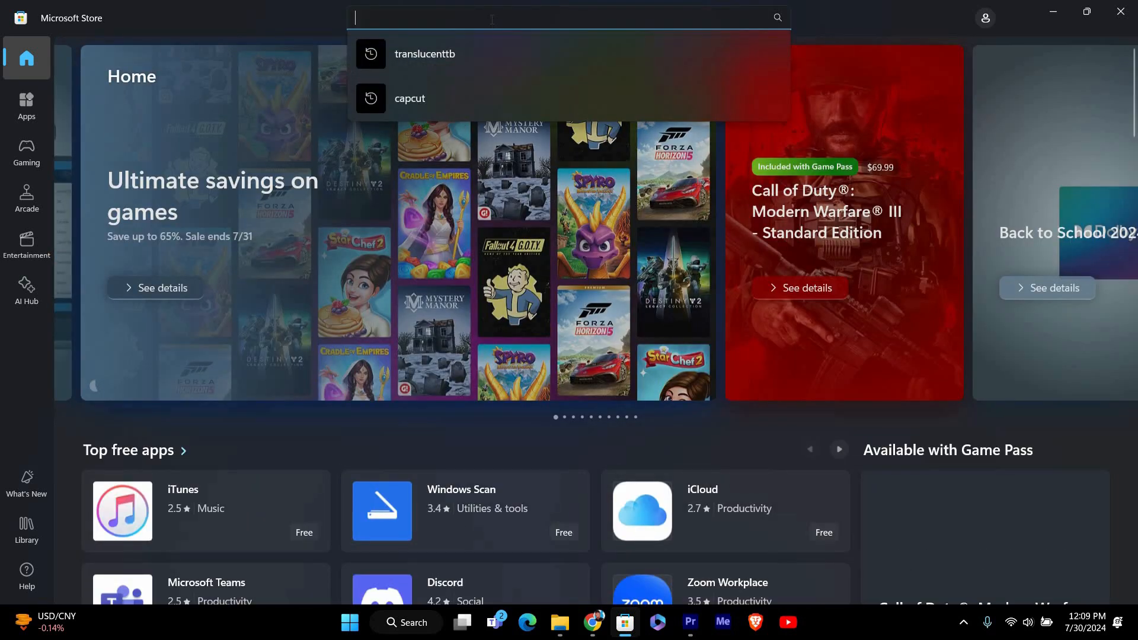
{"action": "type", "text": "whatsapp"}
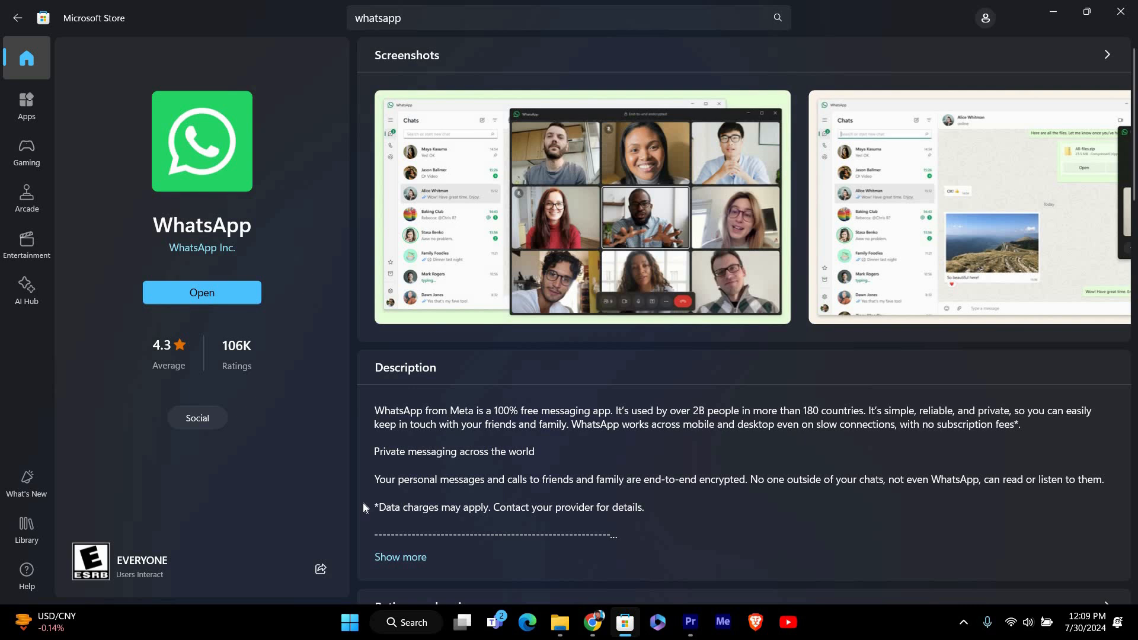
{"action": "mouse_move", "coordinate": [360, 502]}
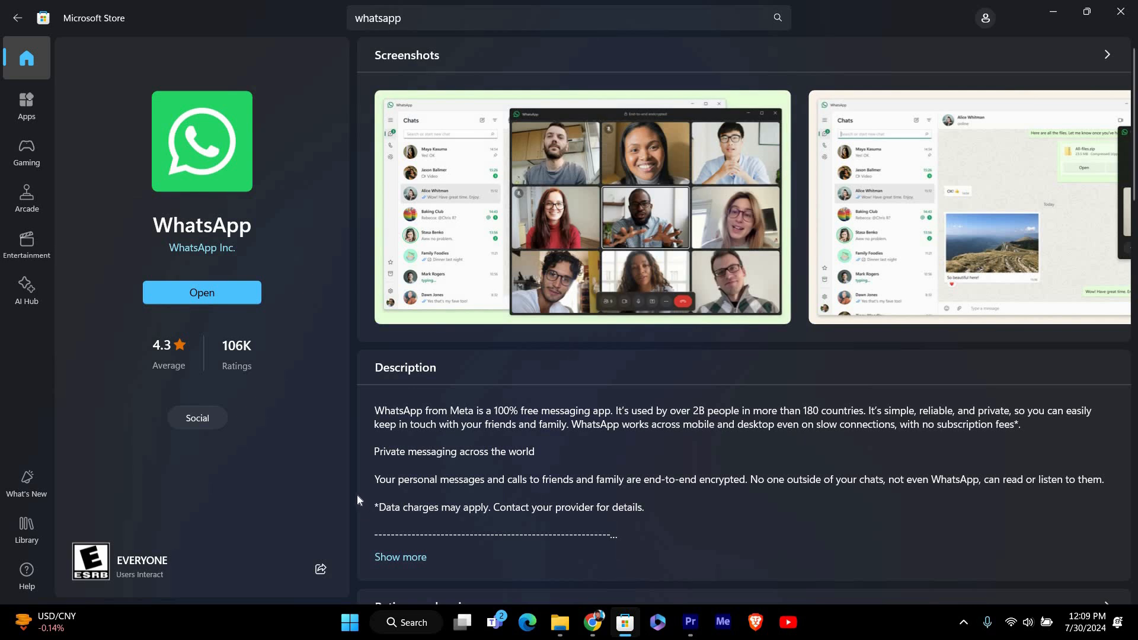
{"action": "mouse_move", "coordinate": [336, 486]}
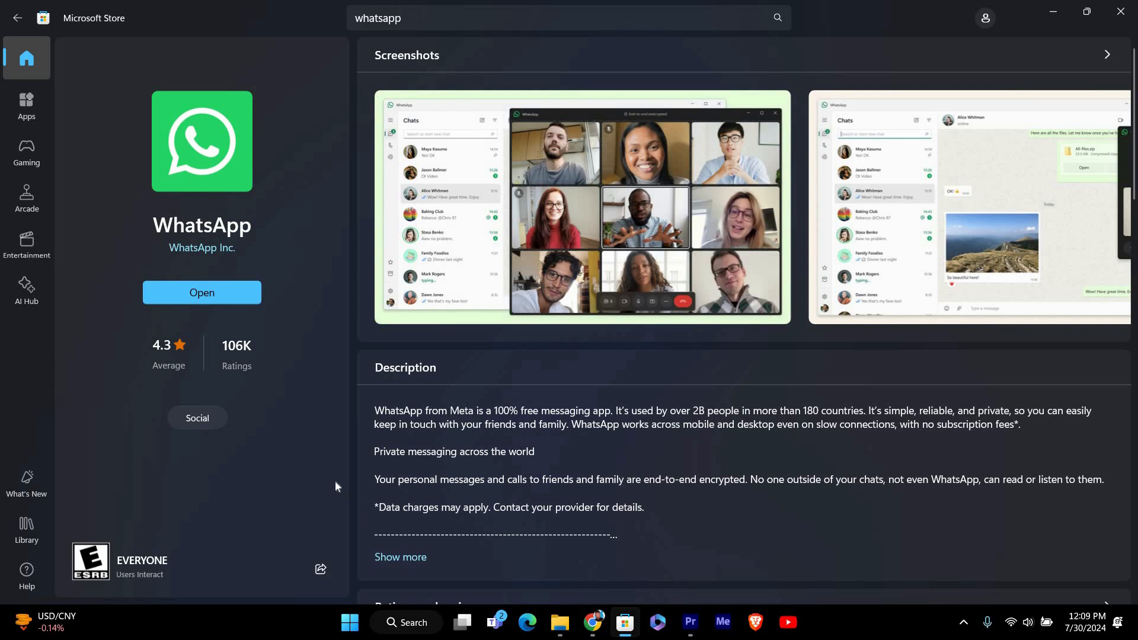
{"action": "mouse_move", "coordinate": [269, 312]}
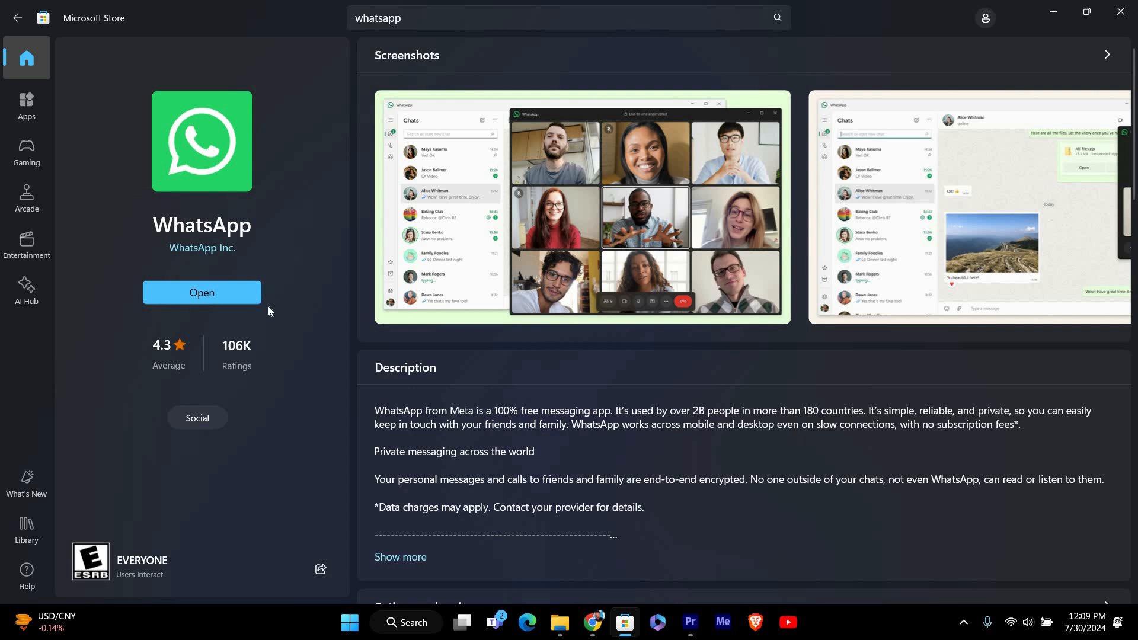
{"action": "mouse_move", "coordinate": [254, 340]}
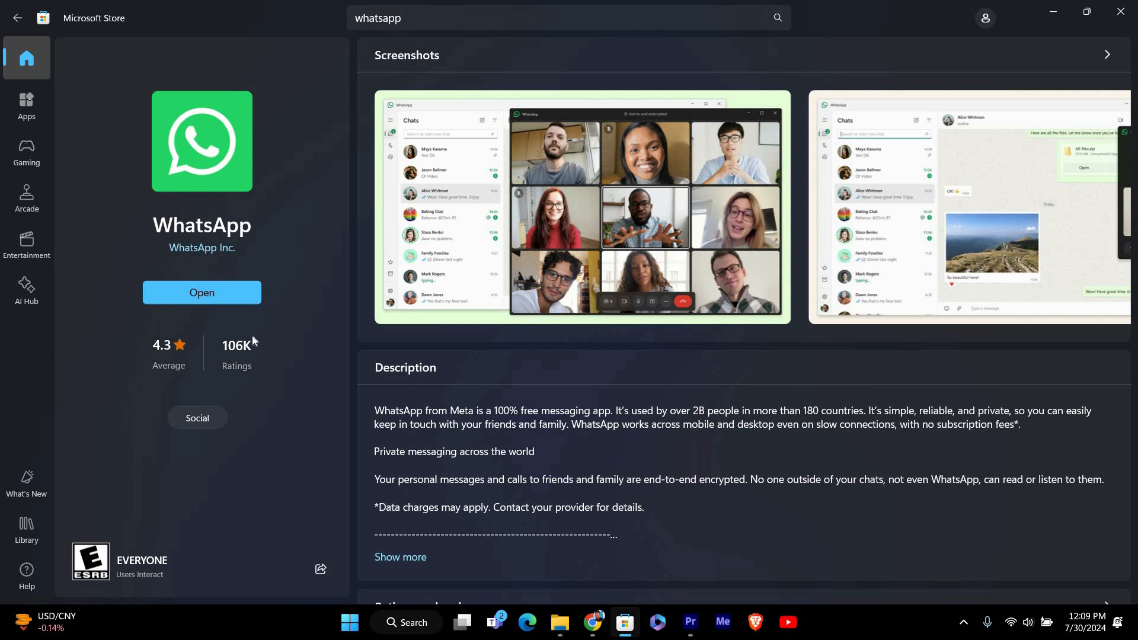
{"action": "mouse_move", "coordinate": [209, 260]}
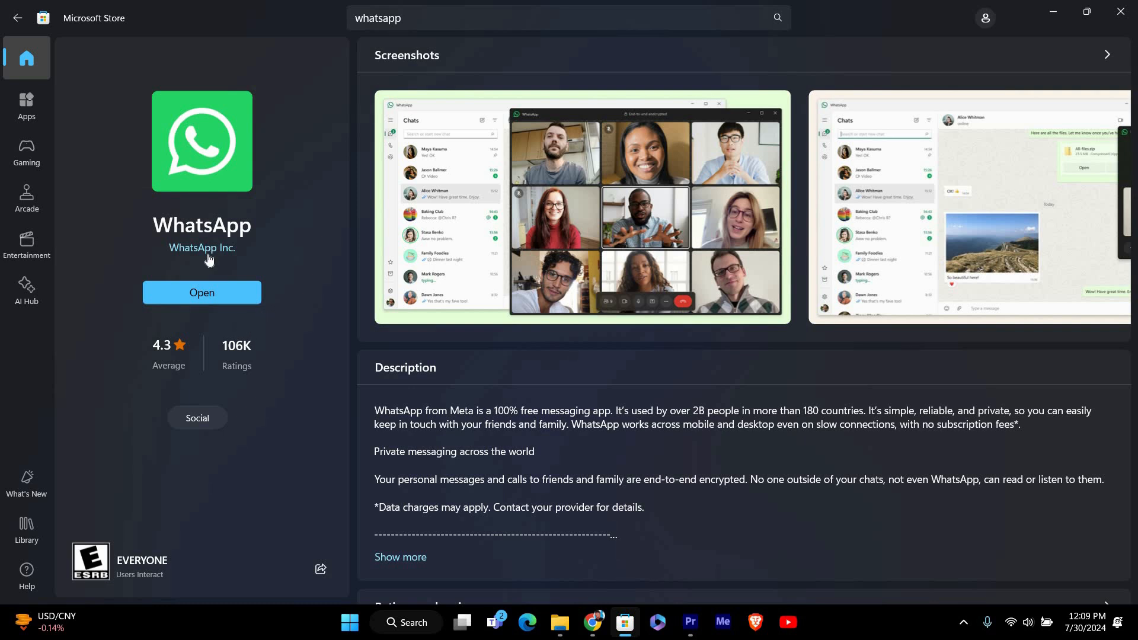
{"action": "left_click", "coordinate": [202, 292]}
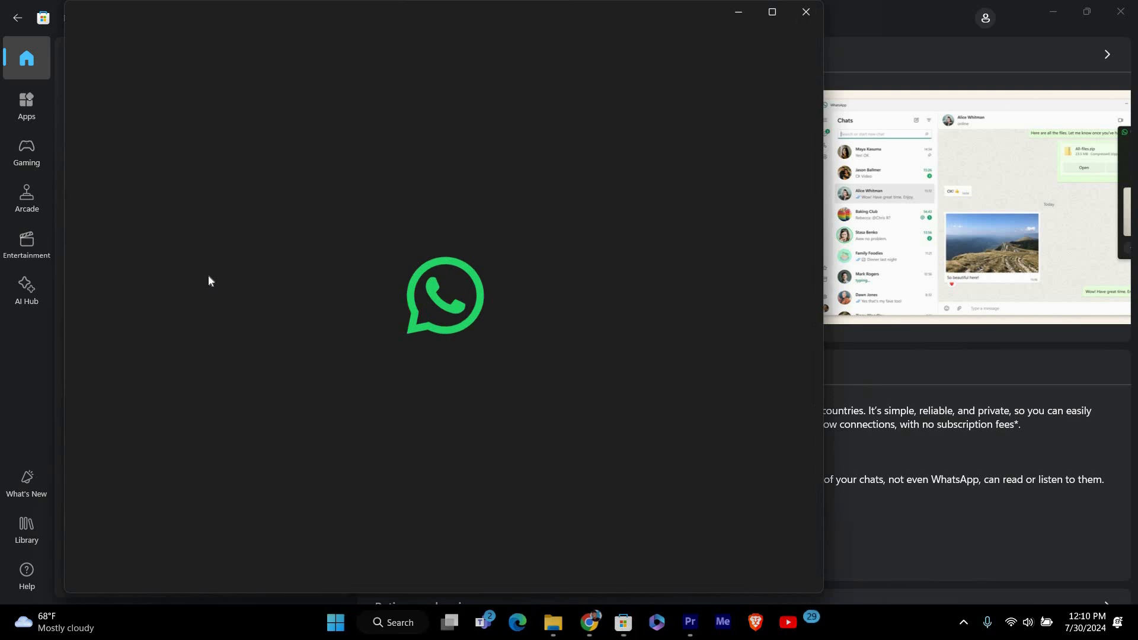